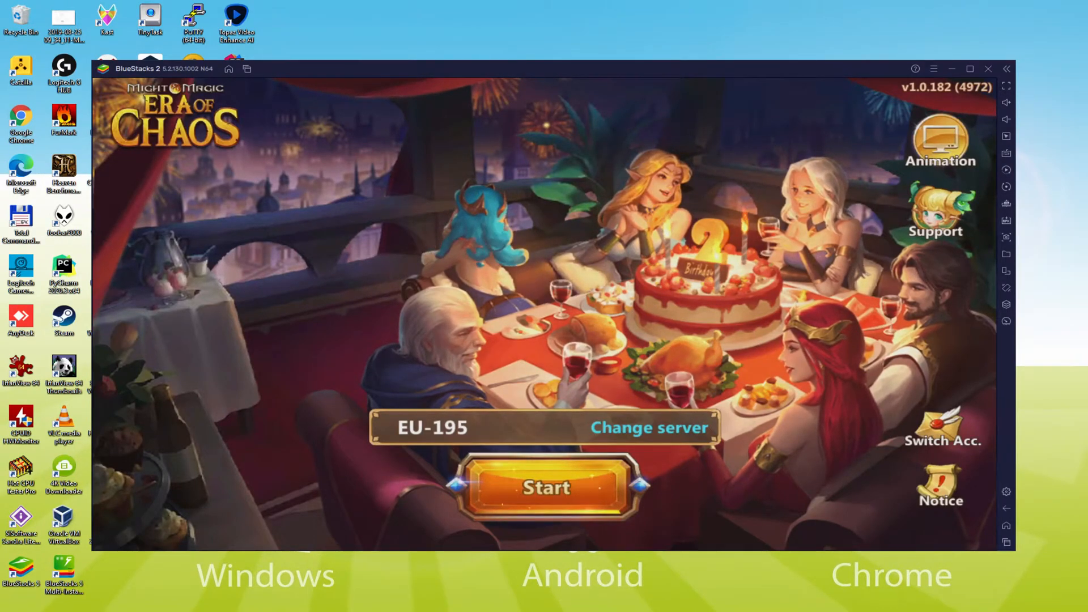
# Follow the Usitility article's 'Download Game on PC' button to the BlueStacks page for Era of Chaos.
pyautogui.click(545, 487)
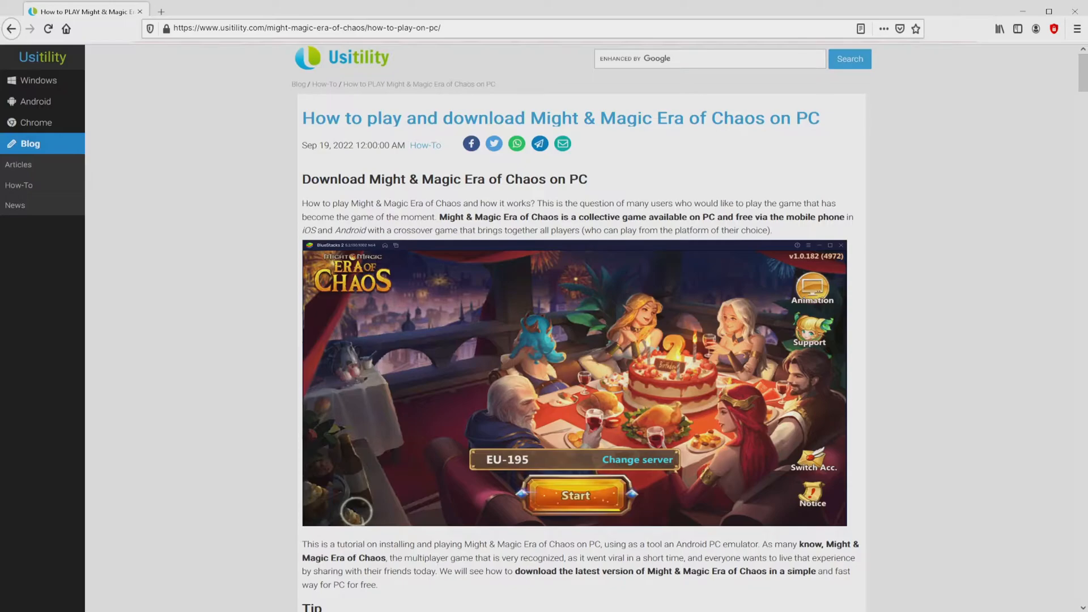
pyautogui.scroll(-3)
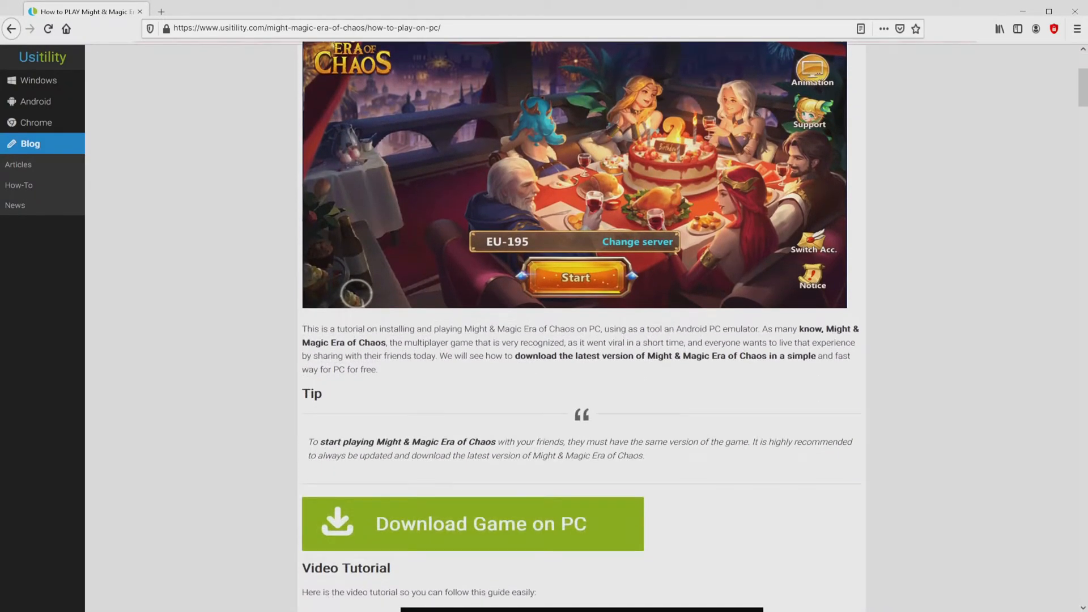
pyautogui.click(473, 524)
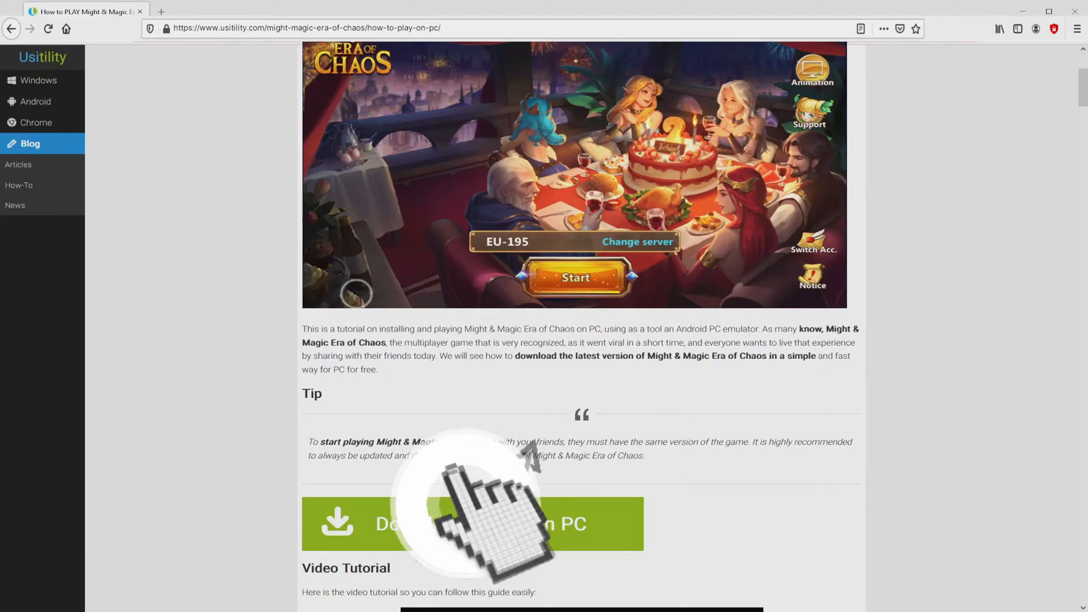
pyautogui.click(472, 524)
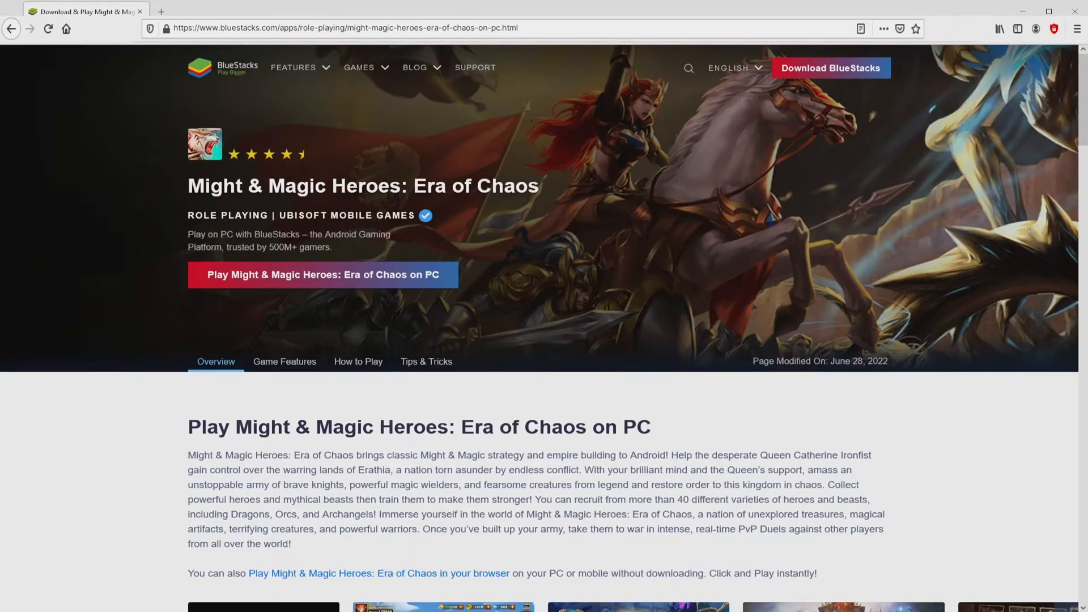
# Browse the game's How to Play and Game Features sections, previewing Eco Mode.
pyautogui.scroll(-3)
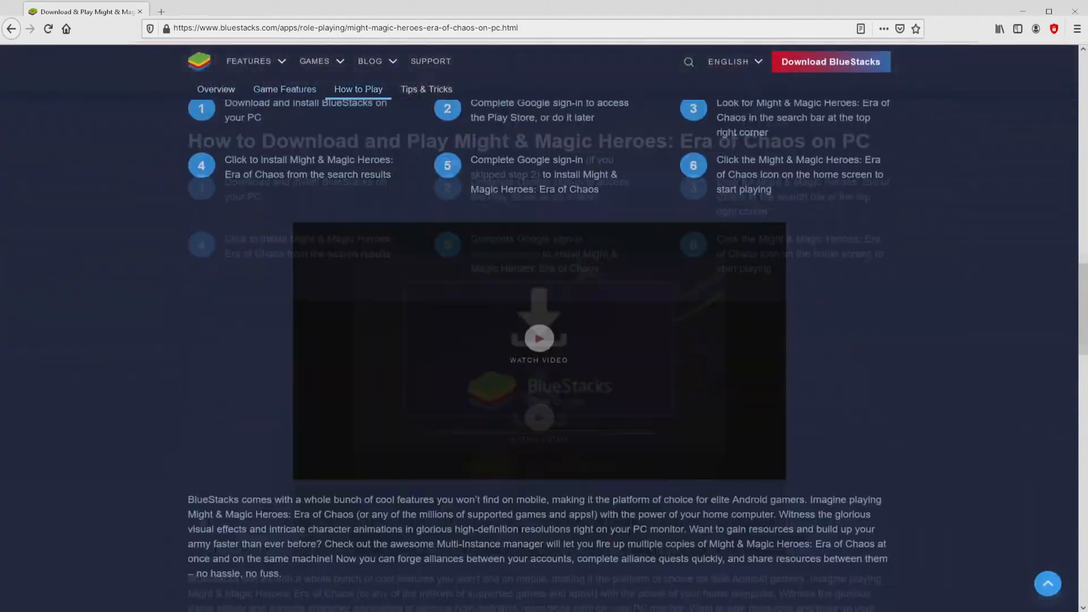
pyautogui.click(283, 89)
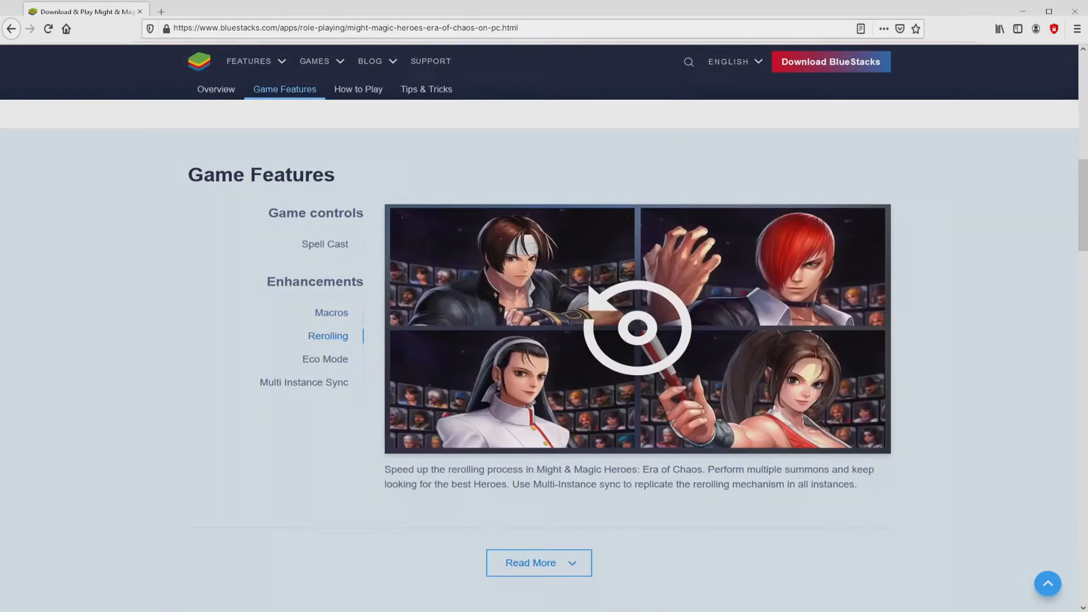
pyautogui.click(326, 359)
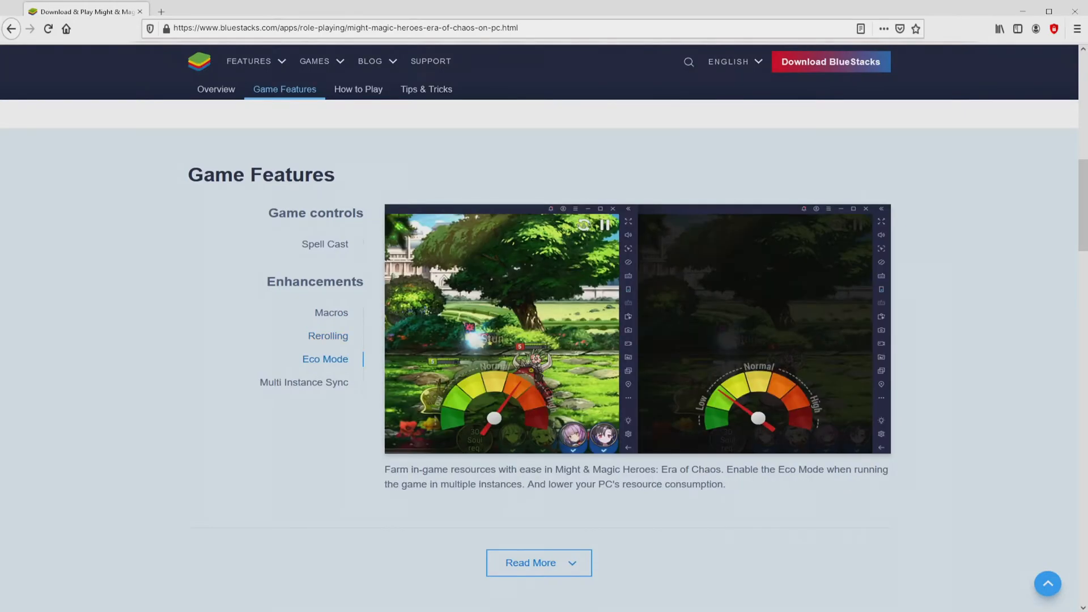
pyautogui.click(304, 382)
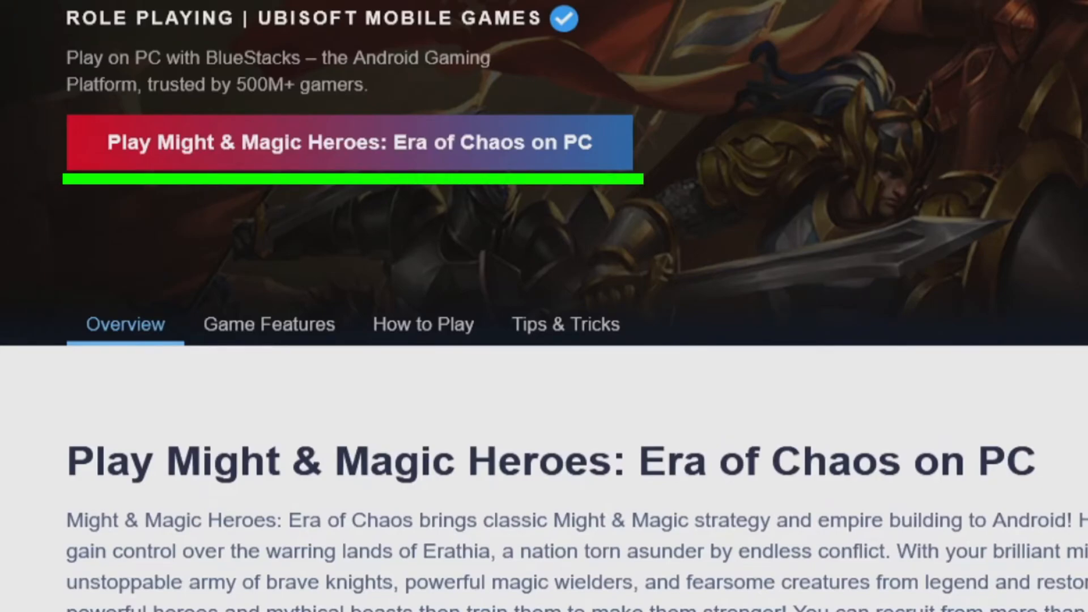
# Start downloading BlueStacks via 'Play Might & Magic Heroes: Era of Chaos on PC'.
pyautogui.scroll(3)
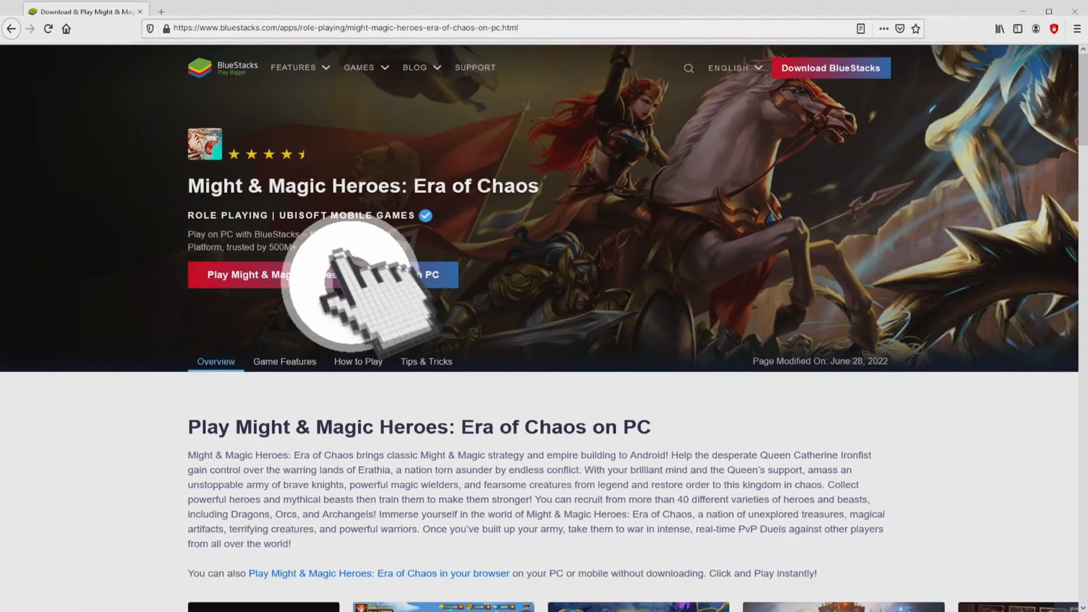
pyautogui.click(323, 274)
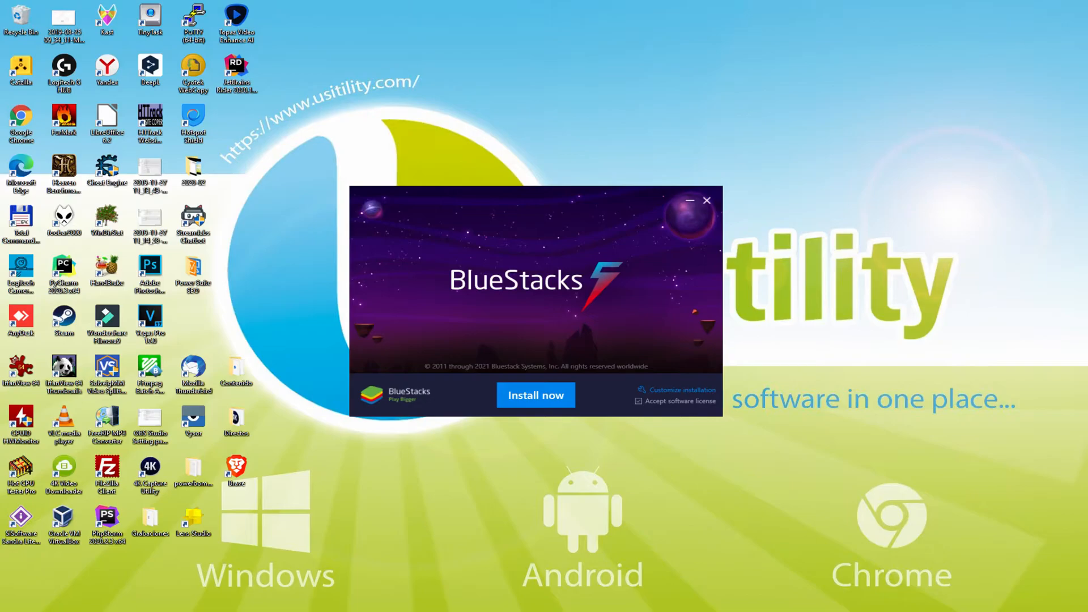
# Run the downloaded BlueStacks installer so its 'Install now' setup window appears.
pyautogui.click(534, 395)
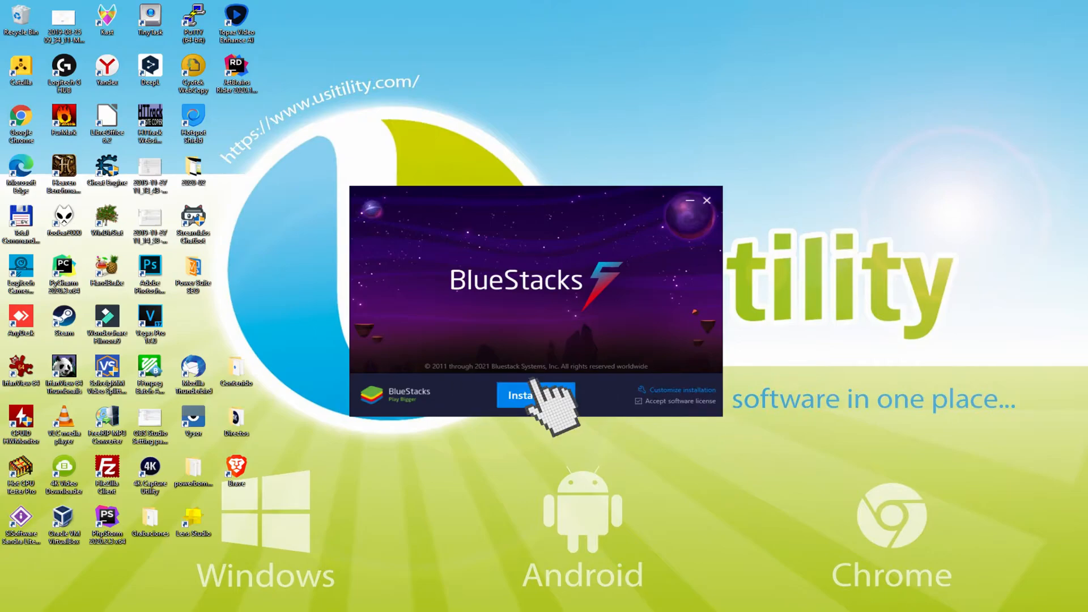
pyautogui.click(536, 395)
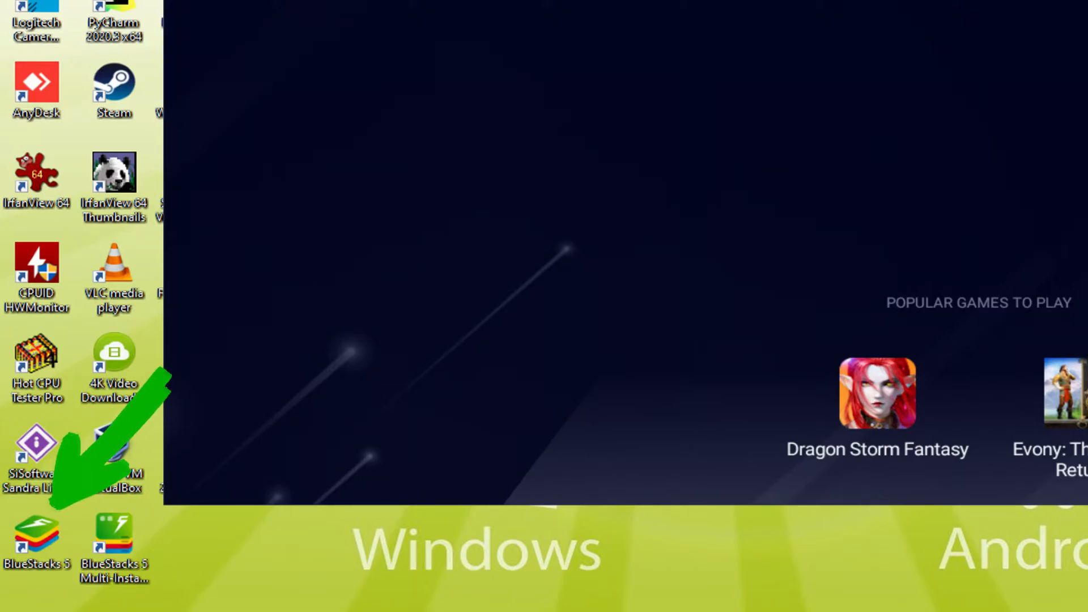
# Launch BlueStacks 5 from its desktop shortcut and let the home screen load.
pyautogui.doubleClick(36, 531)
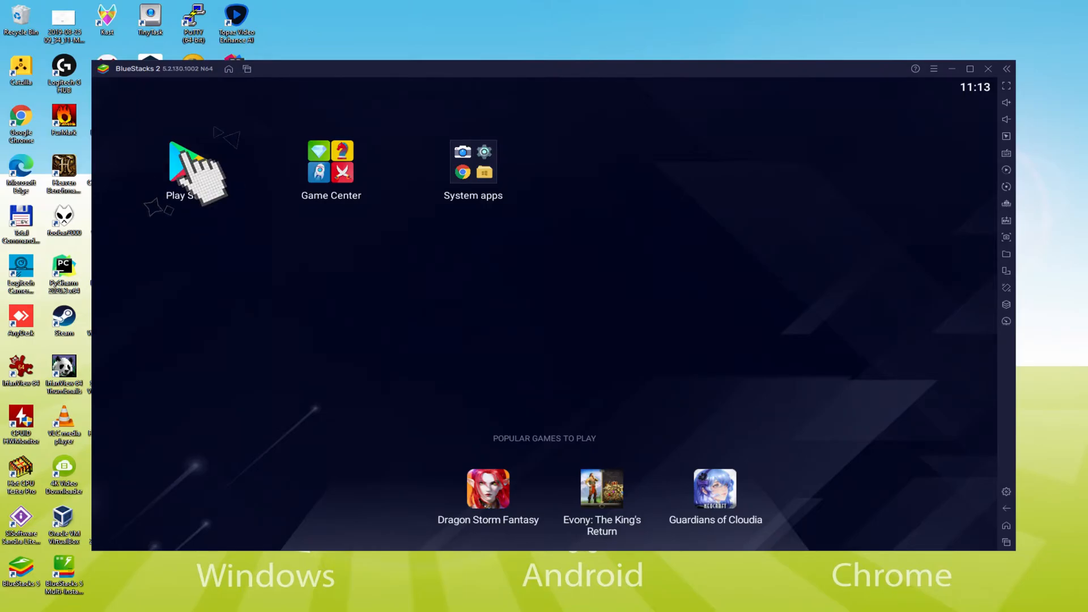
# Start the Google Play Store and continue through the Google account sign-in.
pyautogui.click(187, 167)
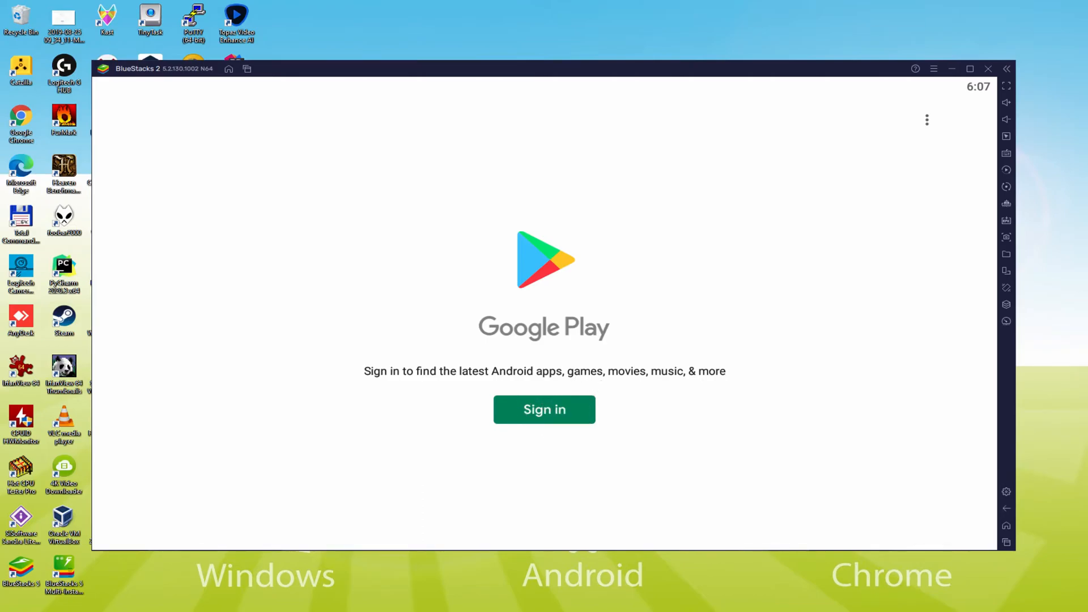
pyautogui.click(544, 409)
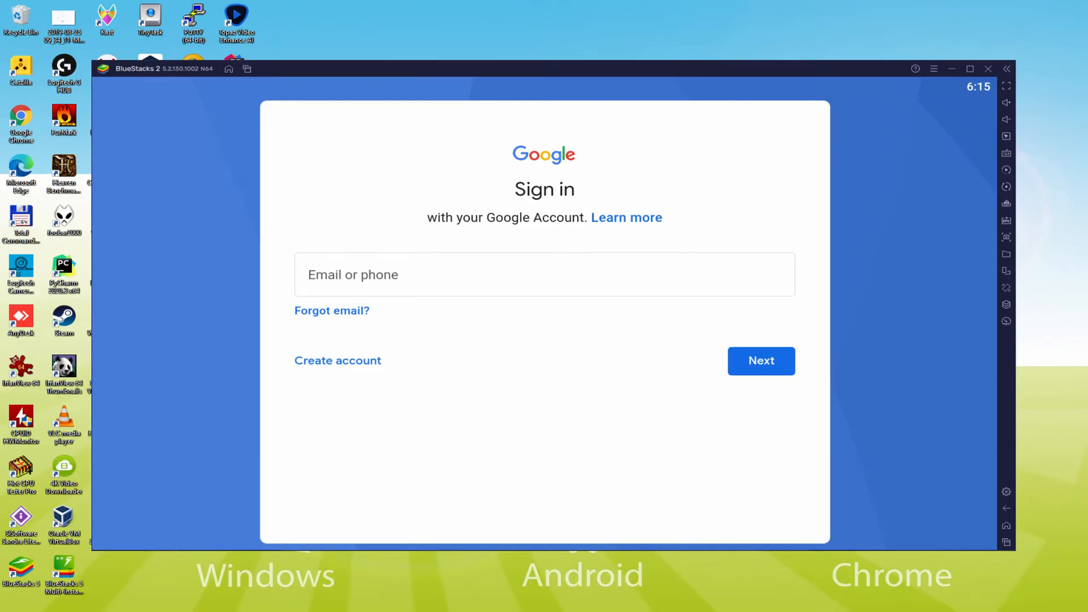
pyautogui.click(761, 360)
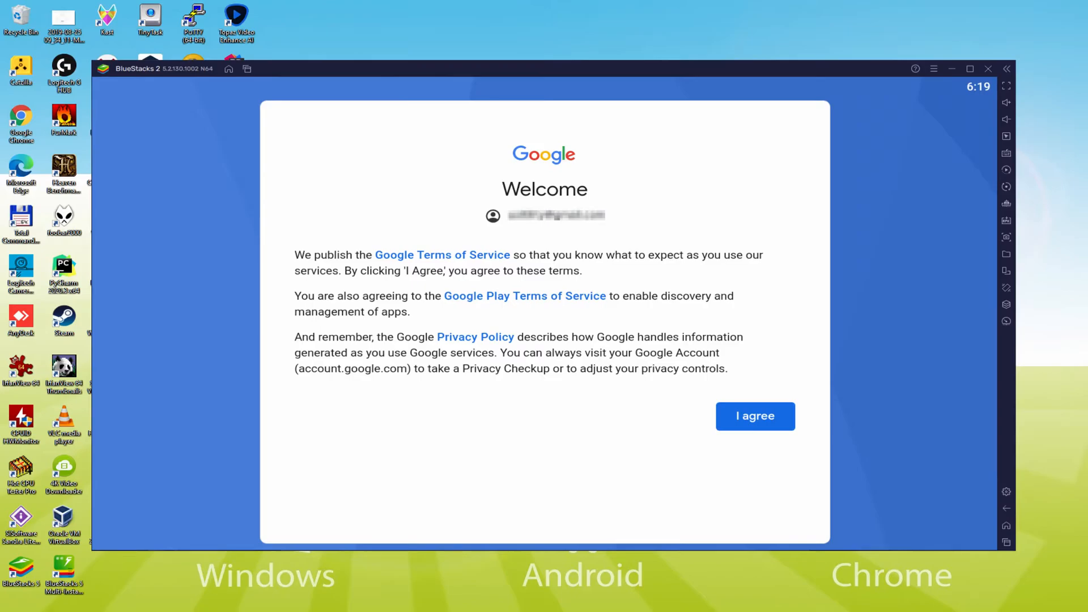
pyautogui.moveTo(755, 416)
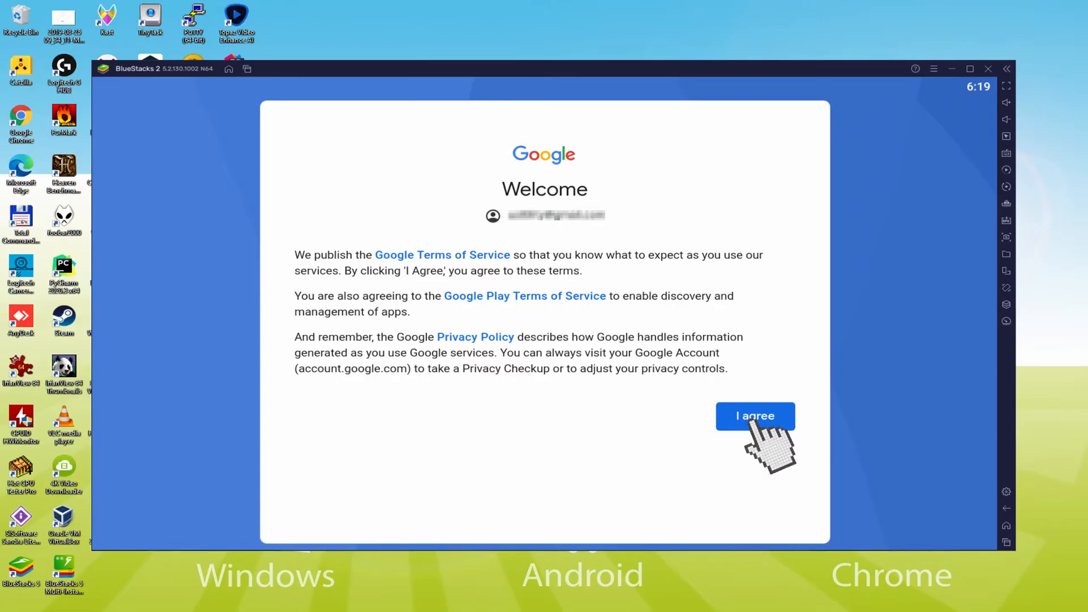
# Agree to Google's terms, switch off backup to Google Drive and accept the services settings.
pyautogui.click(755, 416)
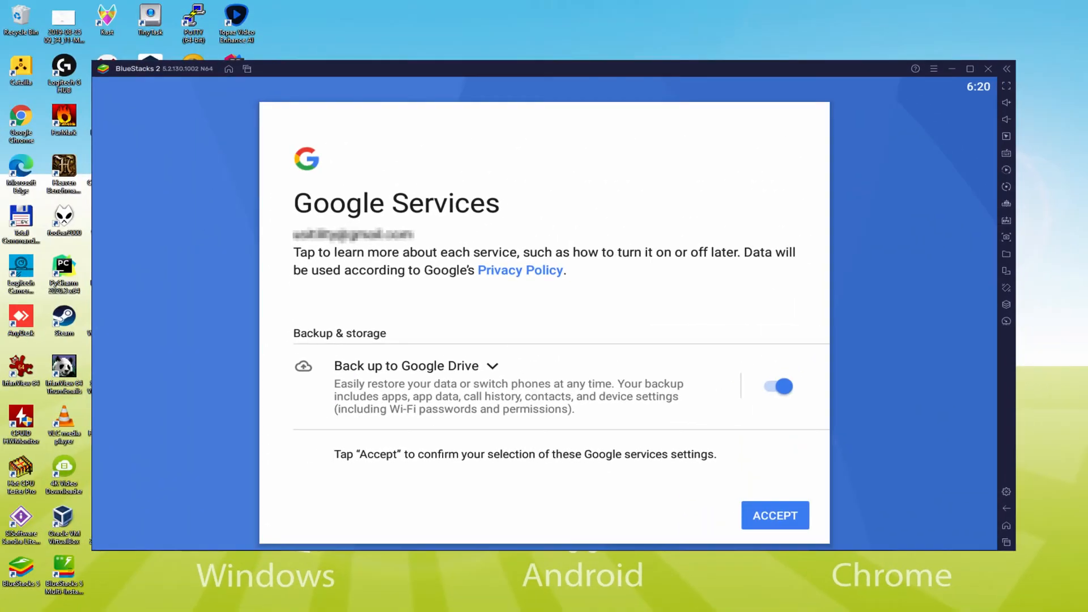
pyautogui.click(777, 387)
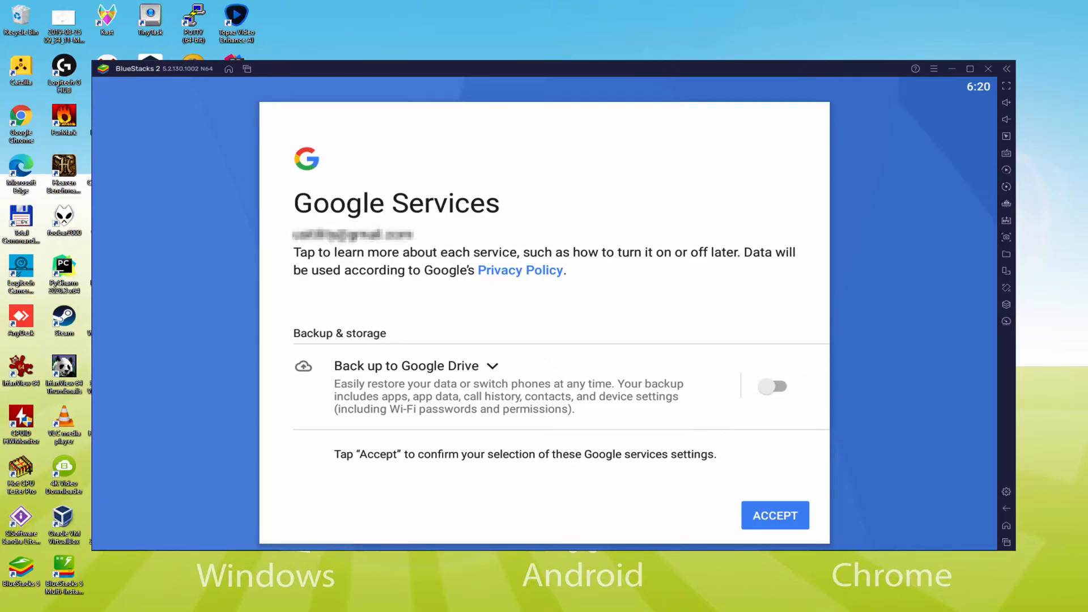
pyautogui.click(774, 515)
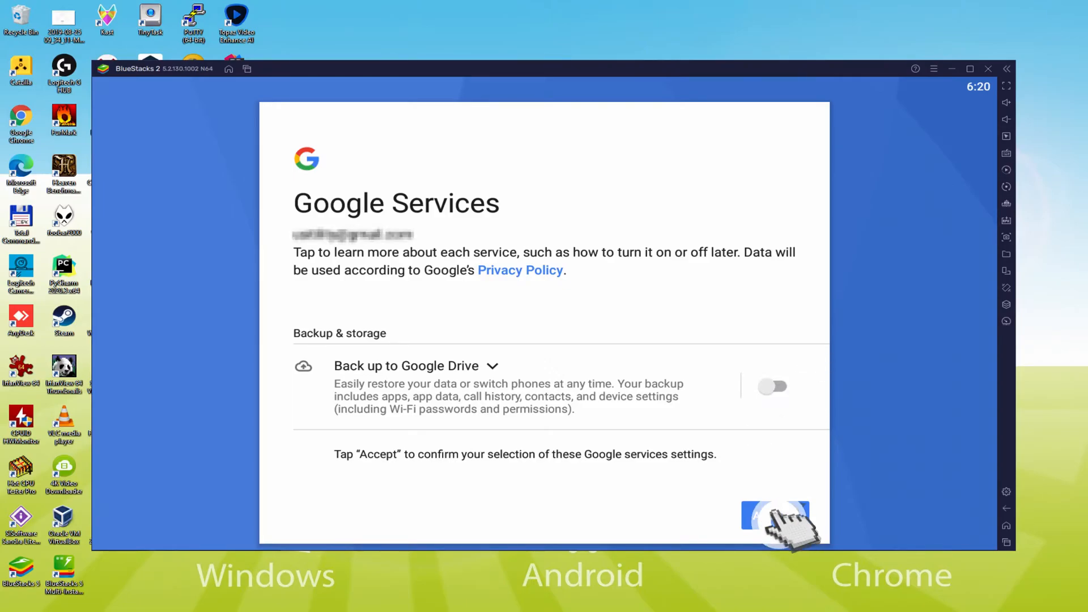
pyautogui.click(775, 516)
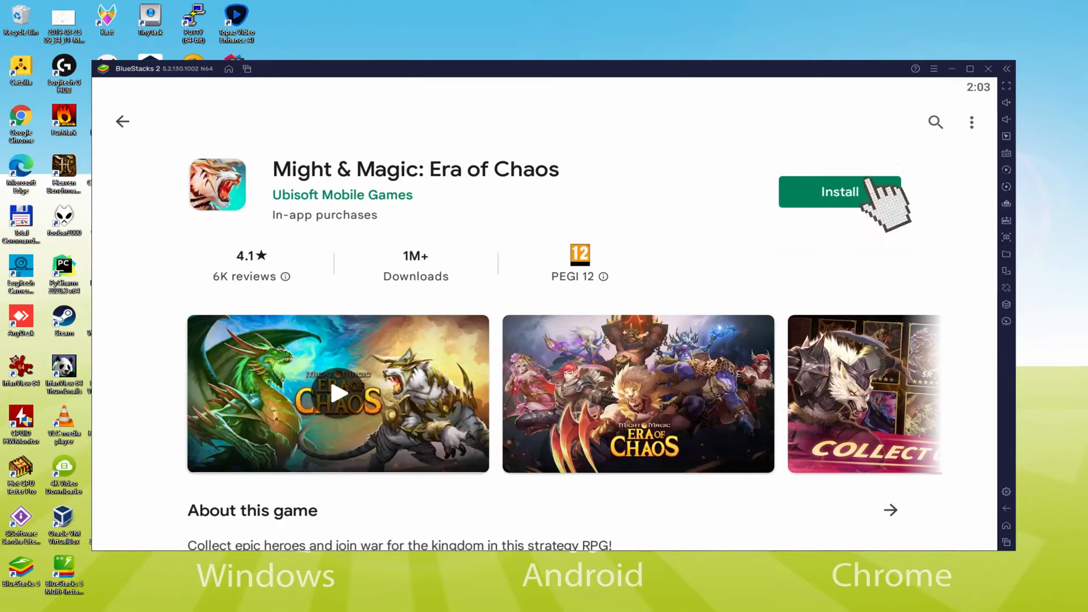
# Install Might & Magic: Era of Chaos from its Play Store page.
pyautogui.click(840, 192)
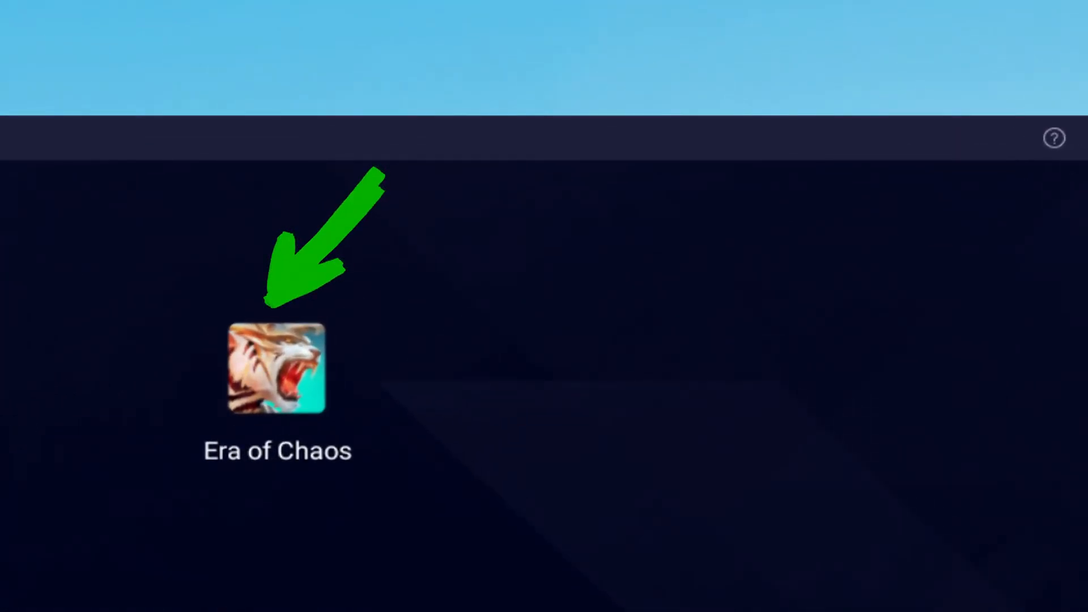
# Launch Era of Chaos from its icon on the BlueStacks home screen.
pyautogui.doubleClick(276, 366)
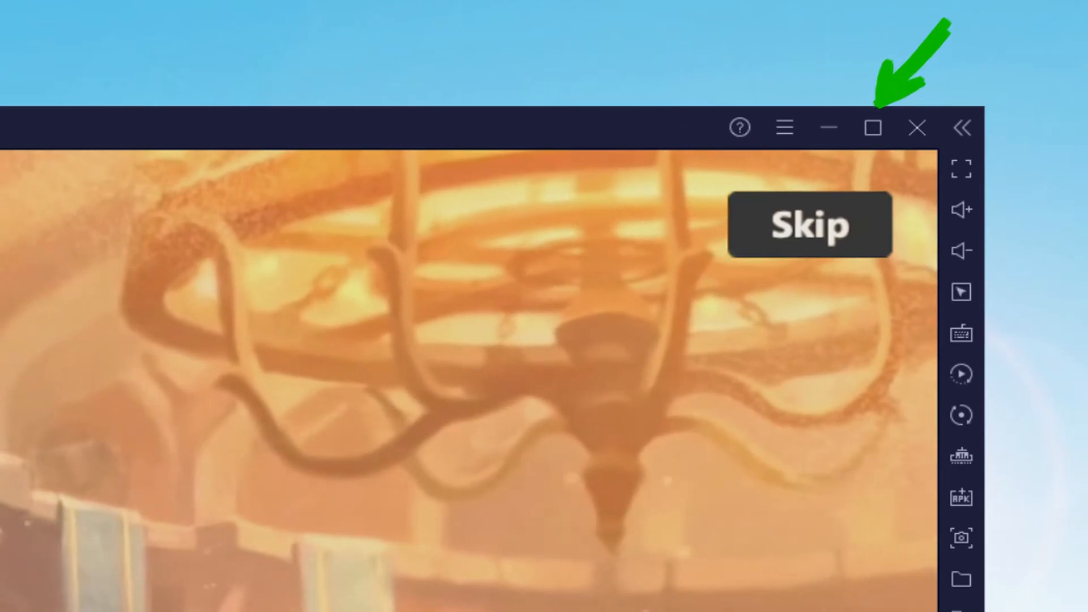
# Maximize the BlueStacks window while the game's intro cinematic plays.
pyautogui.click(873, 127)
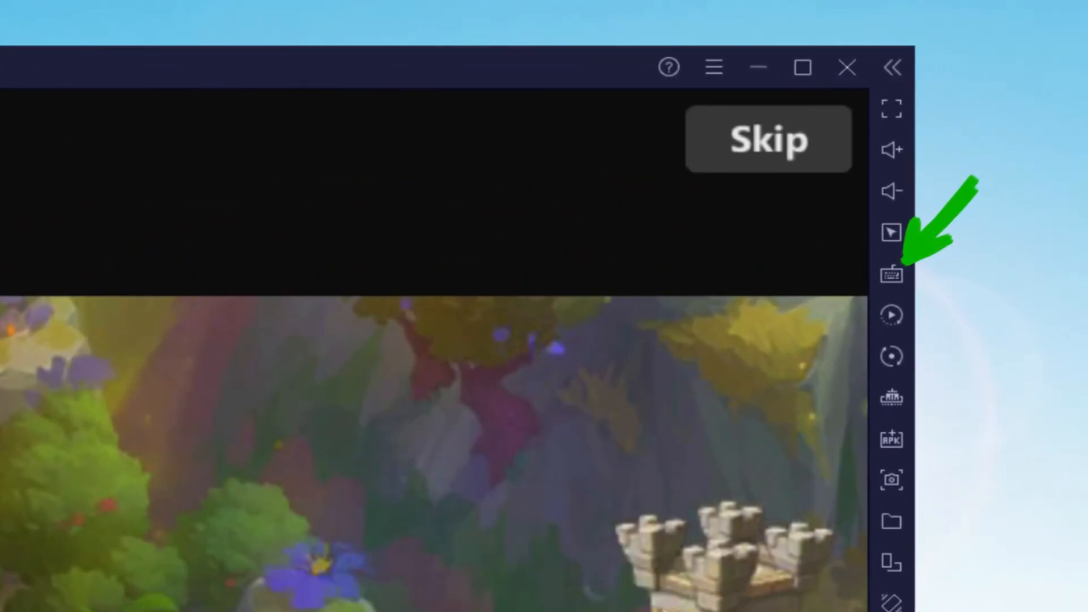
# Bring up the keyboard-and-mouse Controls editor from the right sidebar over the game.
pyautogui.click(891, 273)
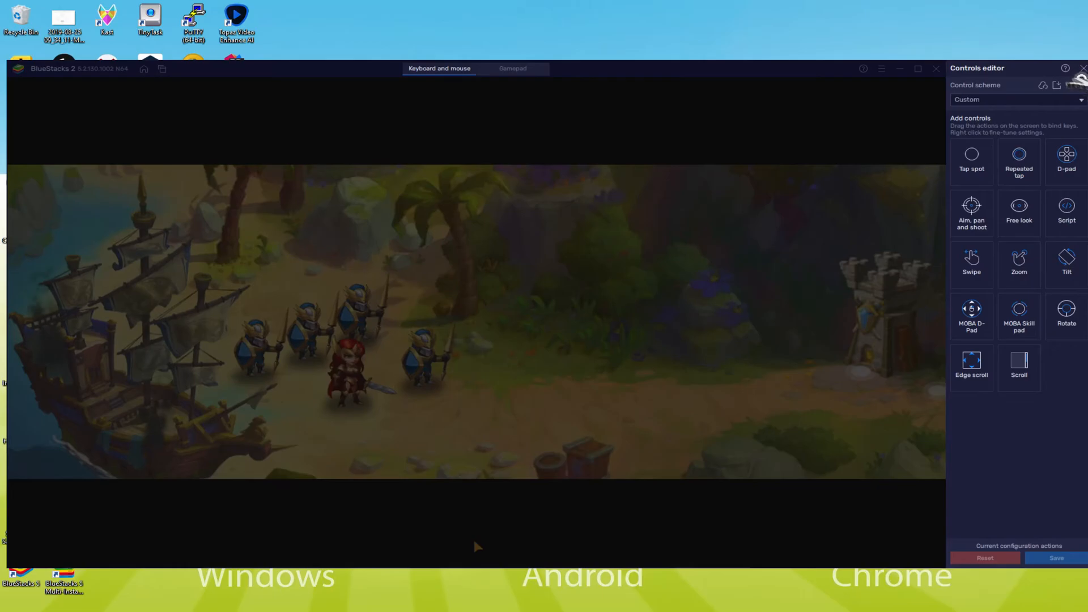
pyautogui.click(1080, 68)
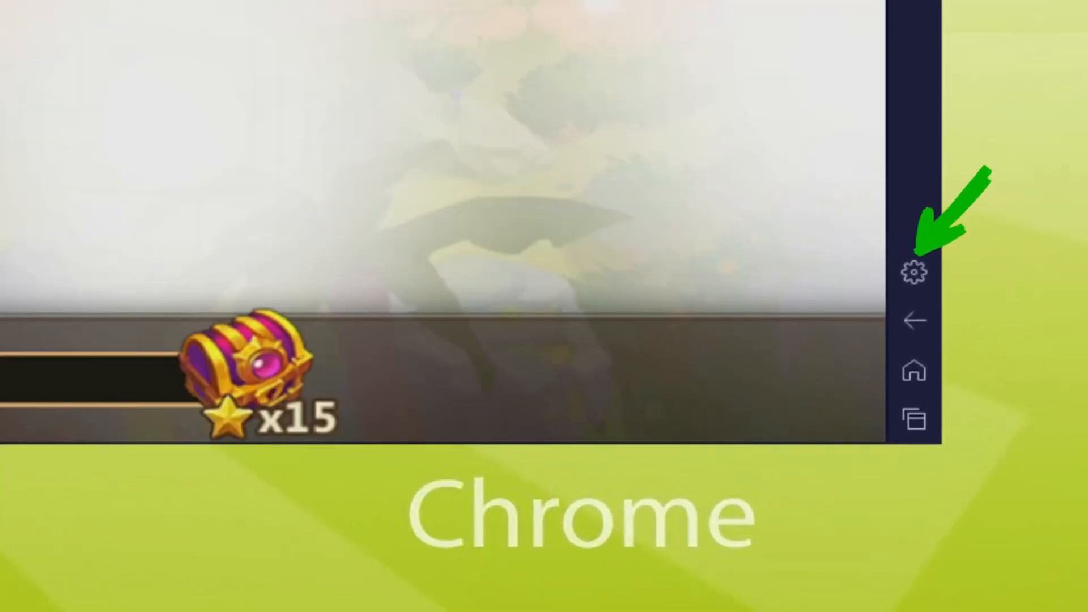
pyautogui.click(913, 271)
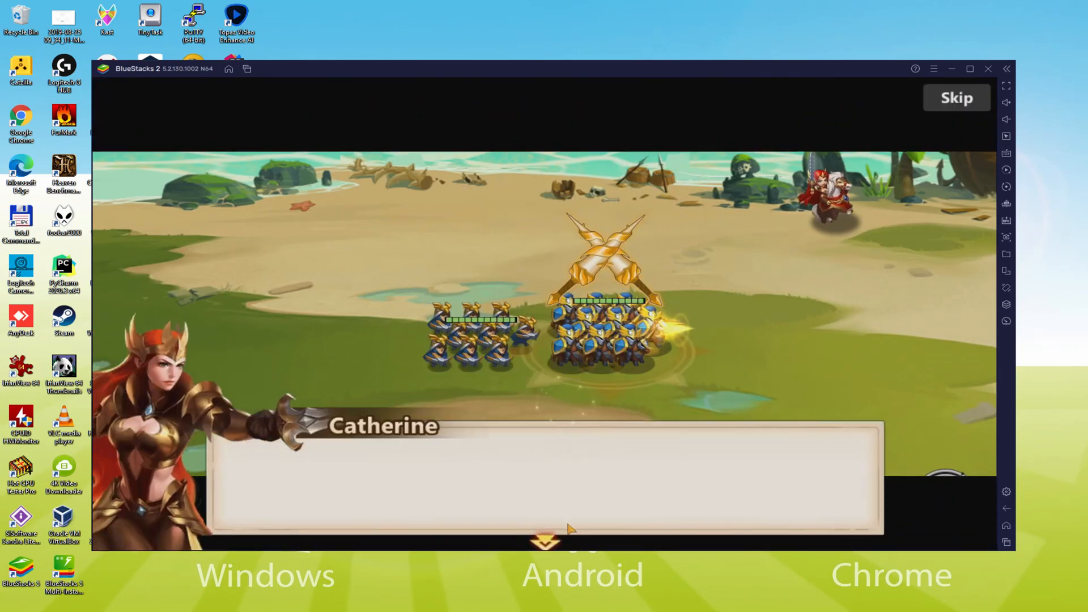
# Advance Catherine's dialogue and cast Magic Arrow at the enemy troops in the first battle.
pyautogui.click(957, 98)
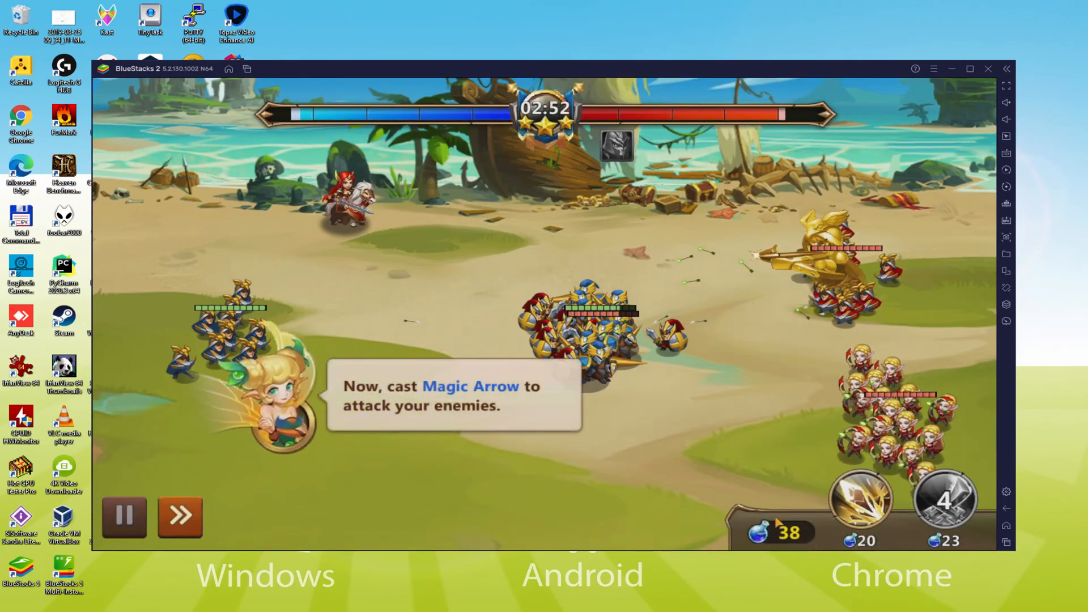
pyautogui.click(860, 500)
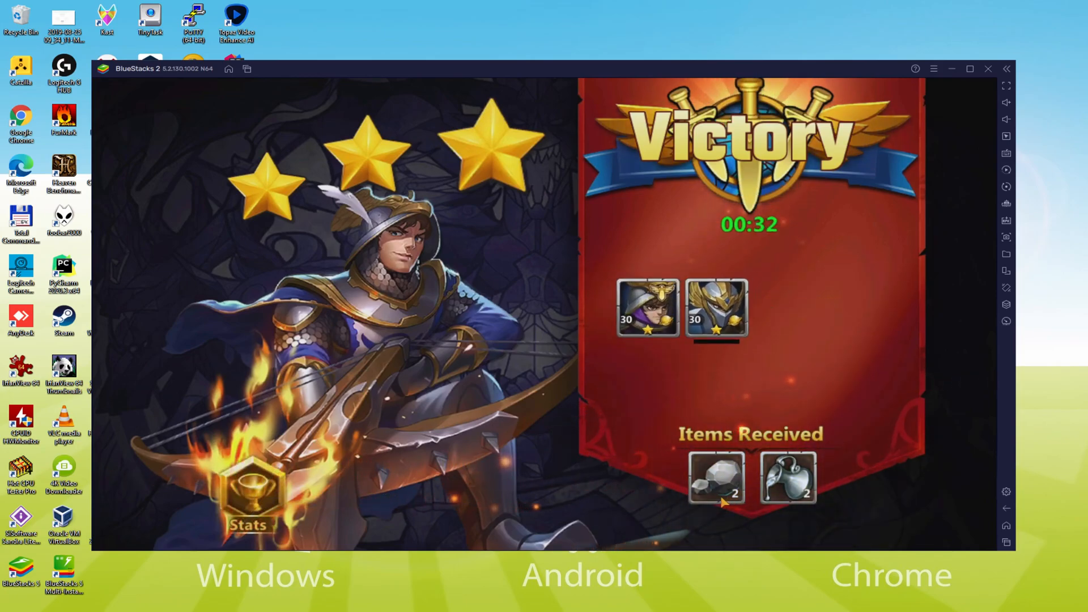
pyautogui.moveTo(483, 444)
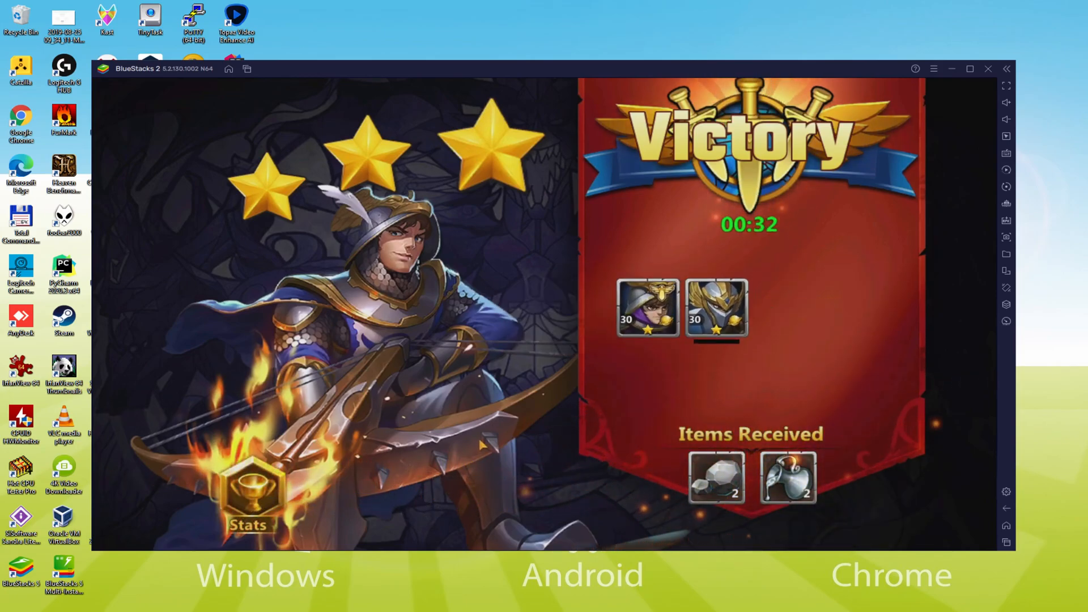